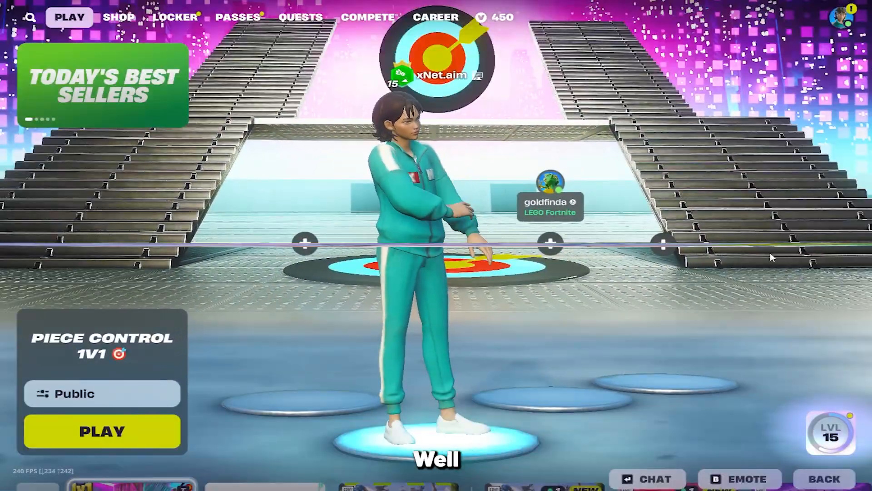
Leave the lobby and bring up Fortnite's video settings showing Windowed Fullscreen mode
click(102, 431)
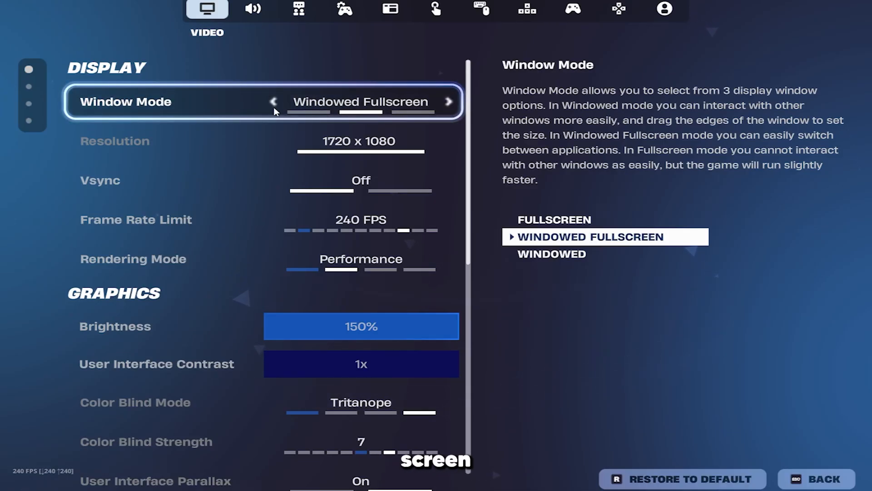
key(down)
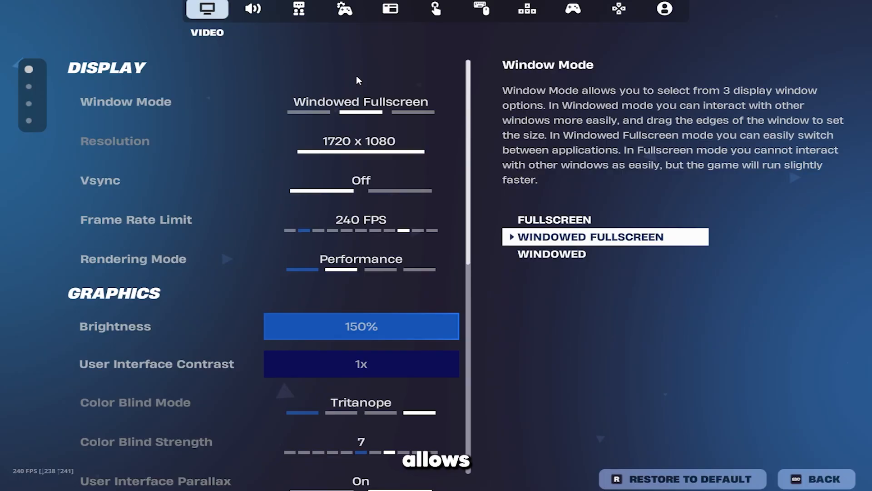
mouse_move(370, 128)
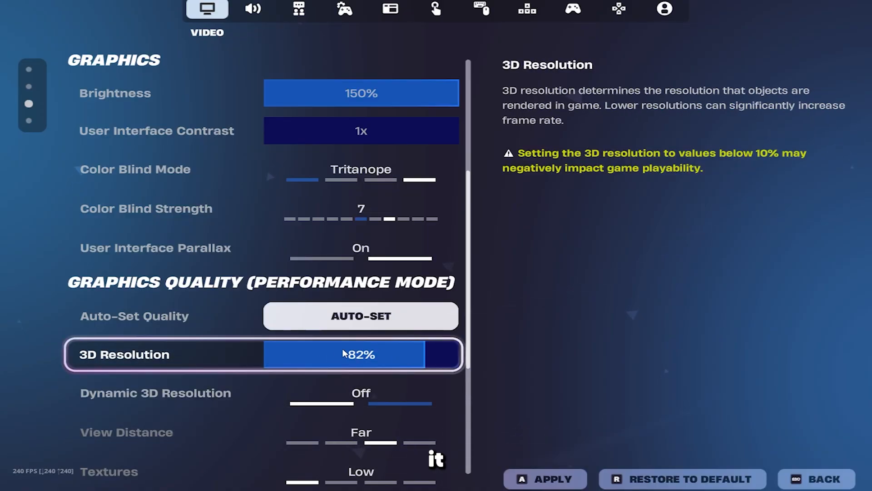
Review 3D resolution 82%, dynamic resolution off, low textures/meshes and keep performance stats reporting disabled
scroll(down, 3)
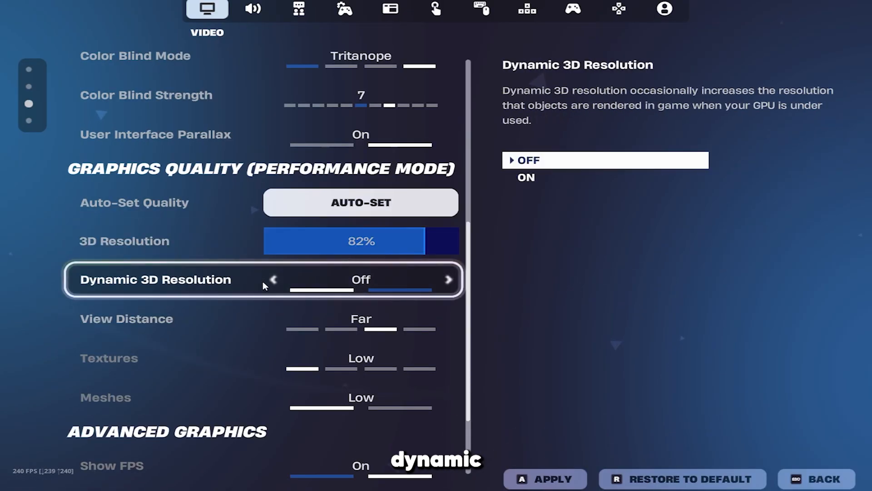
key(down)
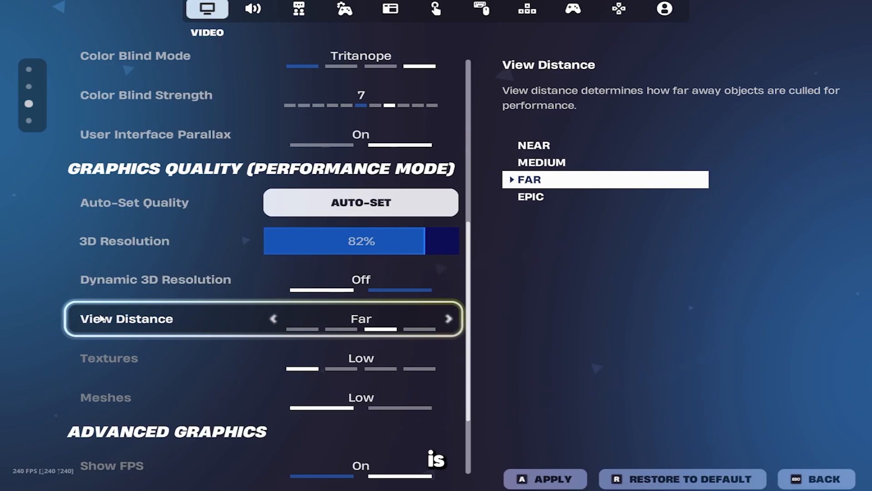
key(up)
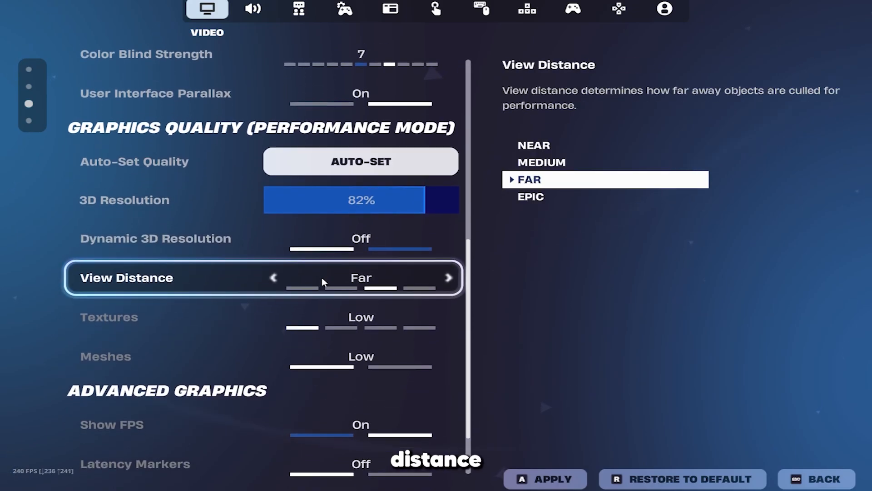
key(up)
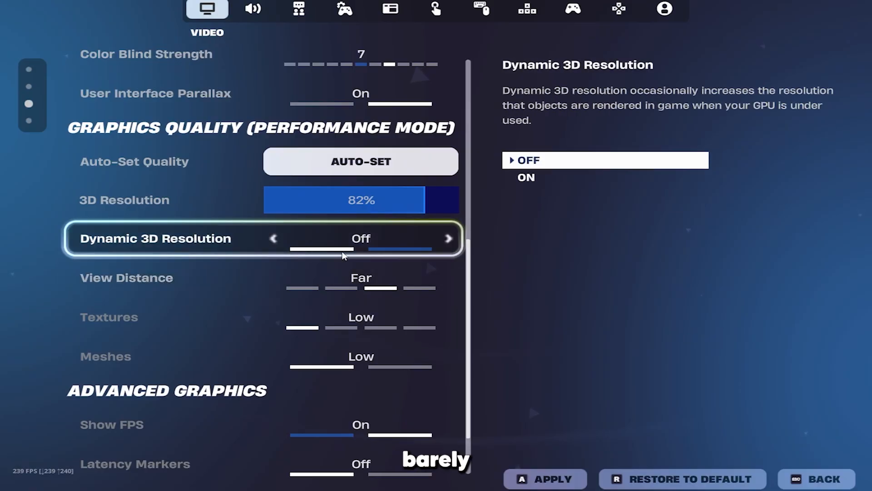
key(down)
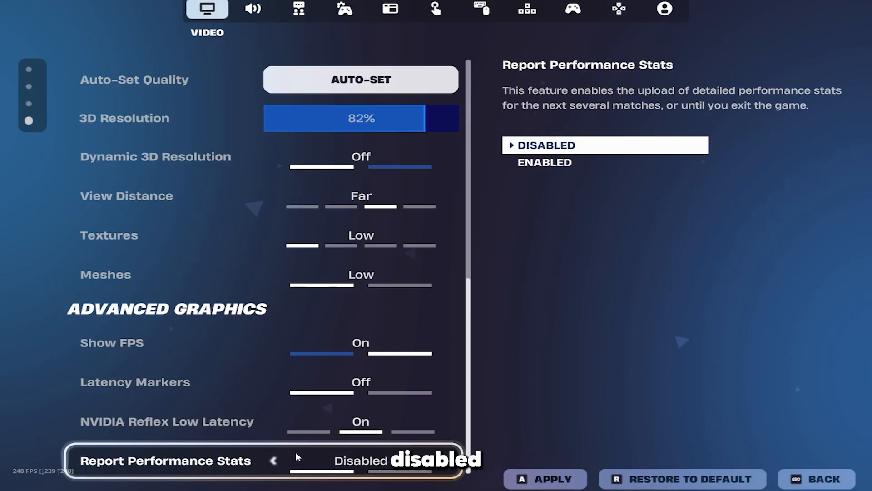
click(343, 9)
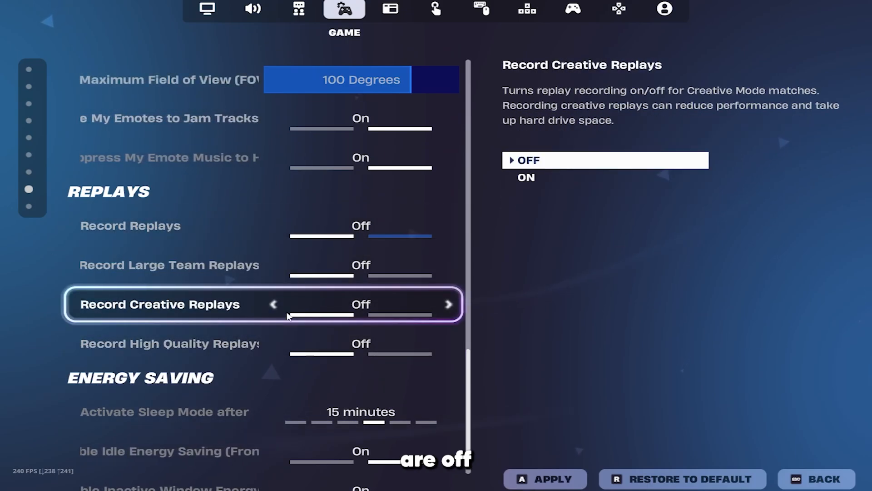
Scroll the Game settings to the Replays section with all recording options off
scroll(down, 3)
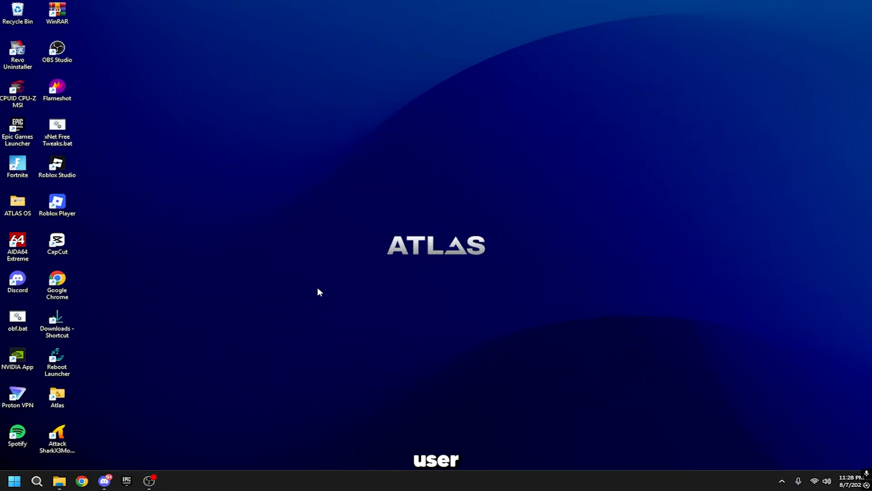
Run %localappdata% and navigate into FortniteGame's WindowsClient config folder
click(37, 481)
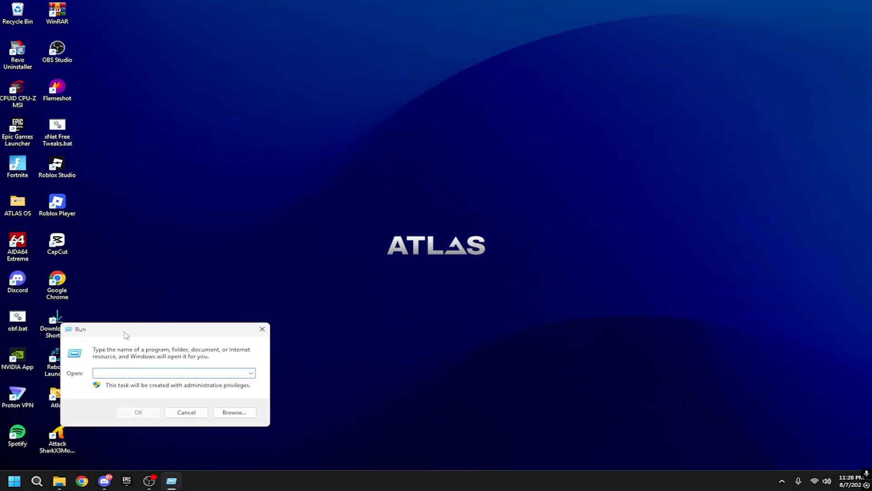
text(%loc)
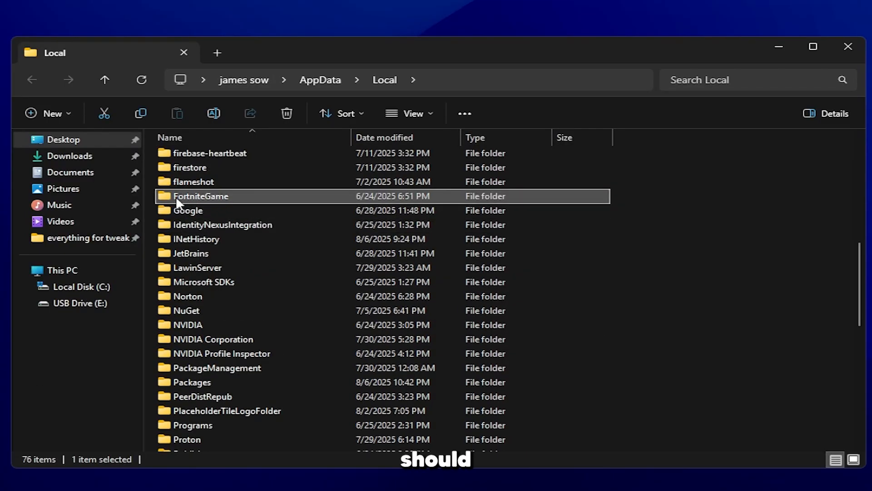
double_click(202, 196)
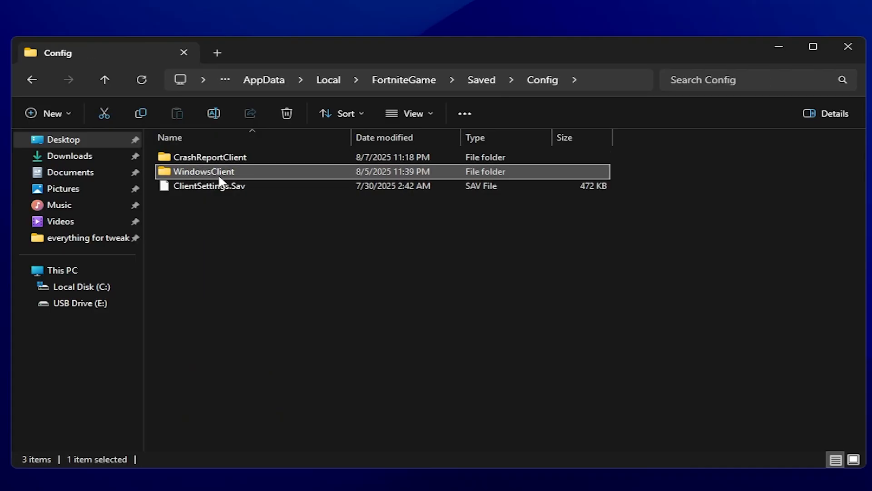
double_click(204, 172)
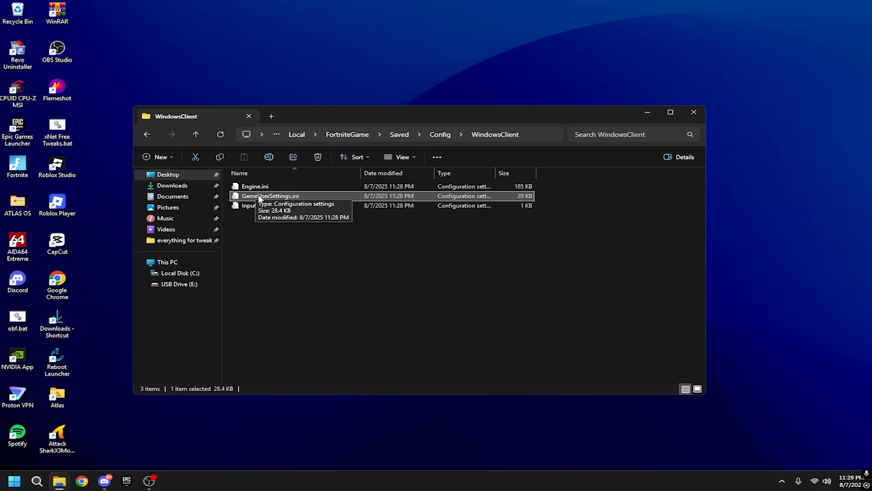
Open GameUserSettings.ini in Notepad, search for ShowGrass and check the quality entries are 0/False
double_click(270, 196)
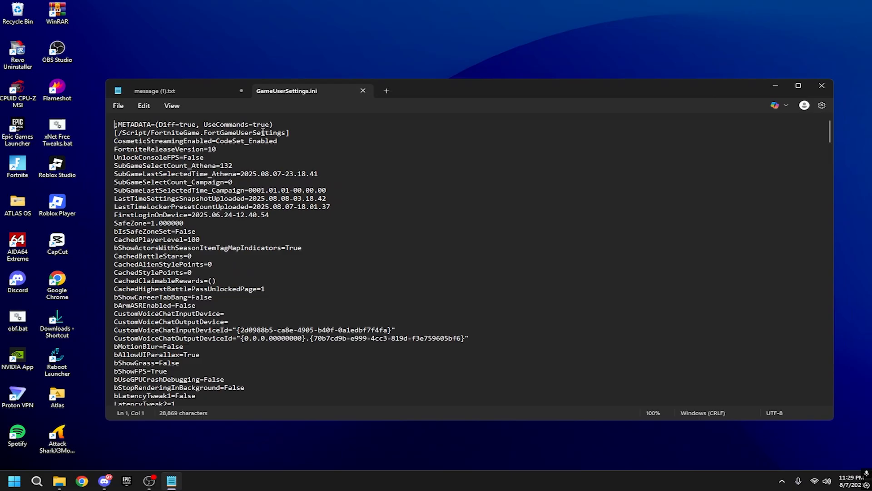
mouse_move(209, 186)
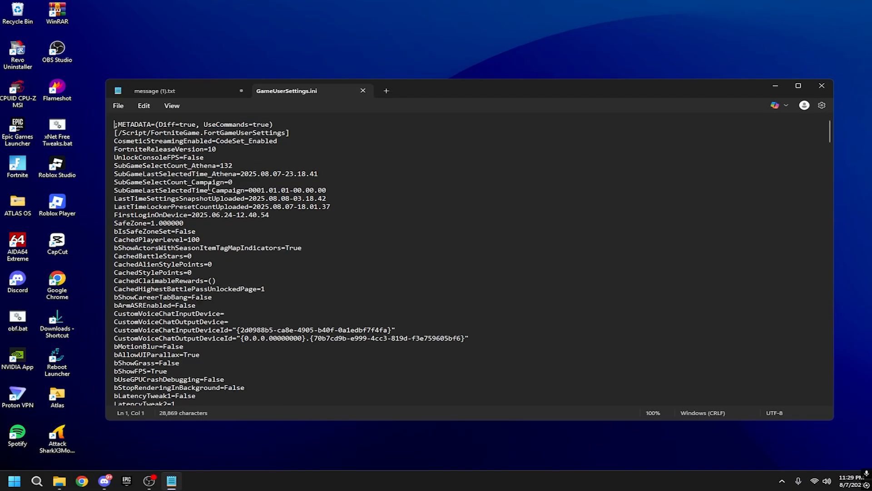
key(ctrl+f)
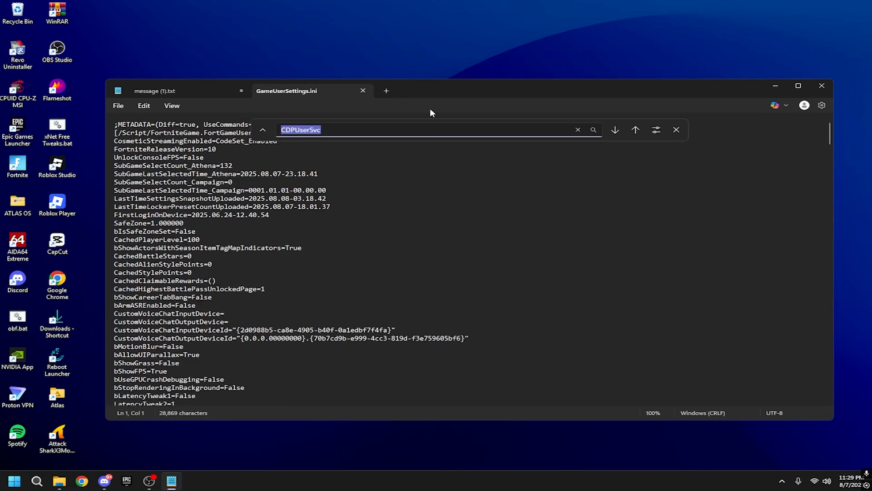
text(ShowGrass)
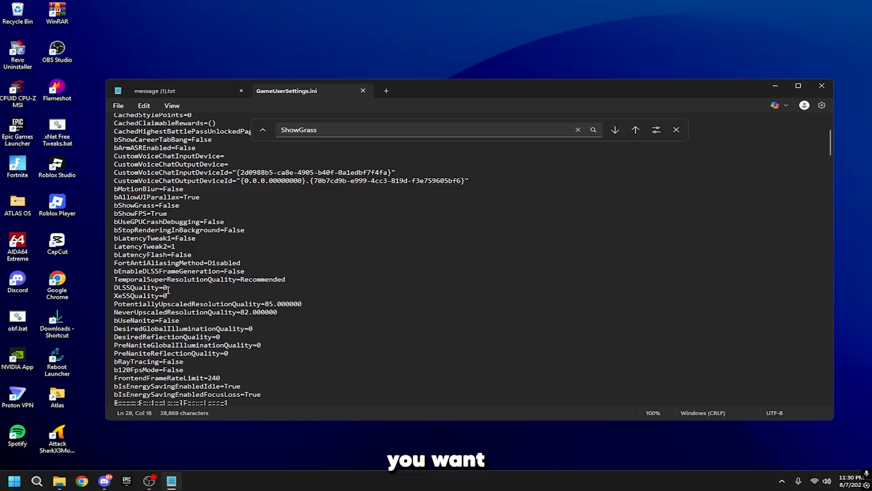
double_click(142, 286)
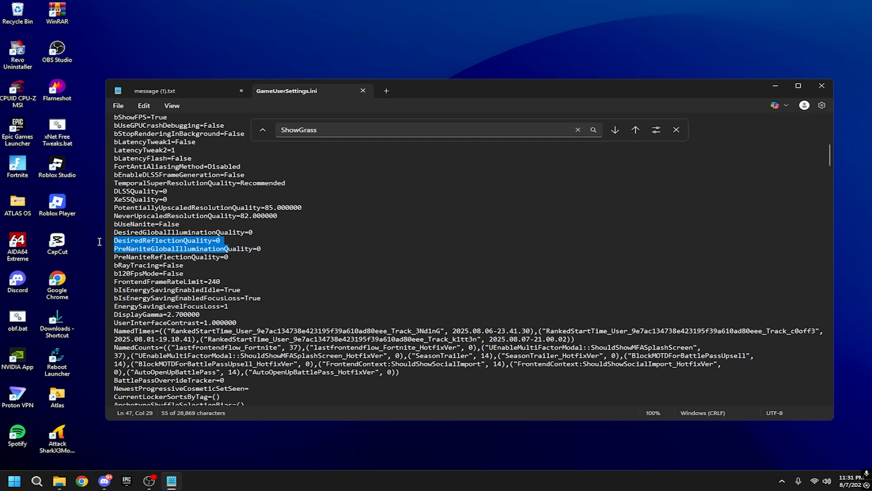
click(102, 259)
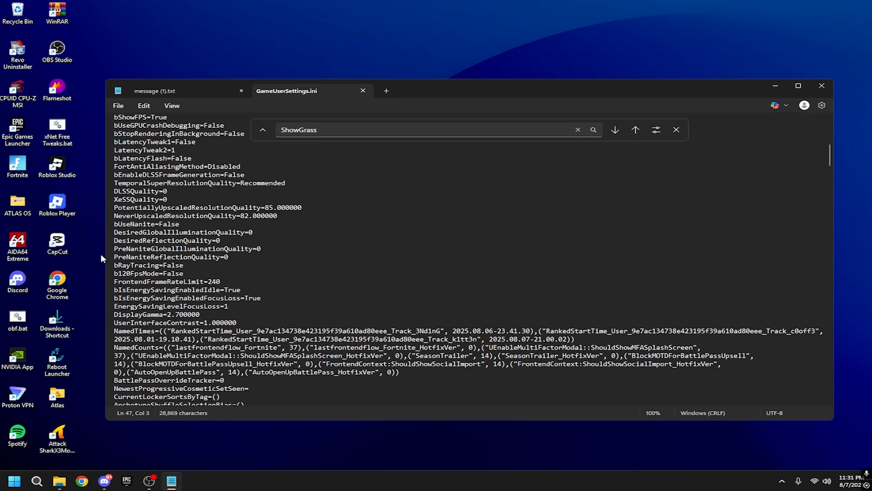
mouse_move(169, 249)
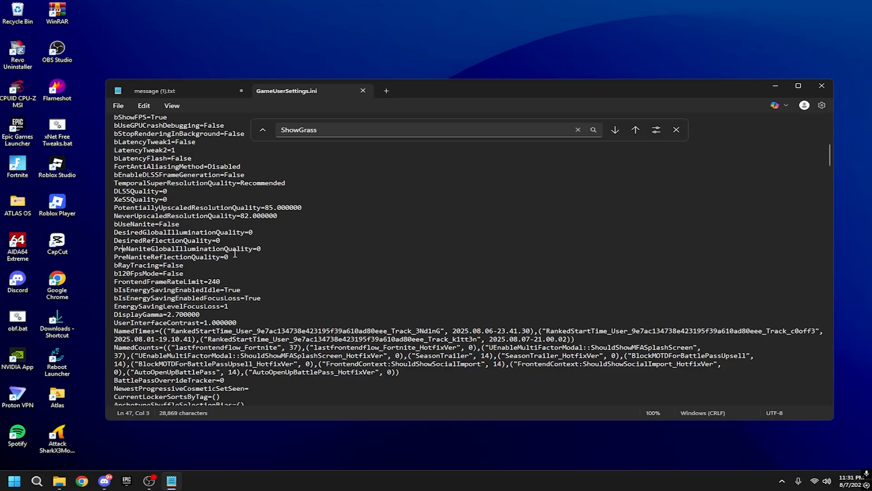
Save GameUserSettings.ini and close Notepad
click(118, 105)
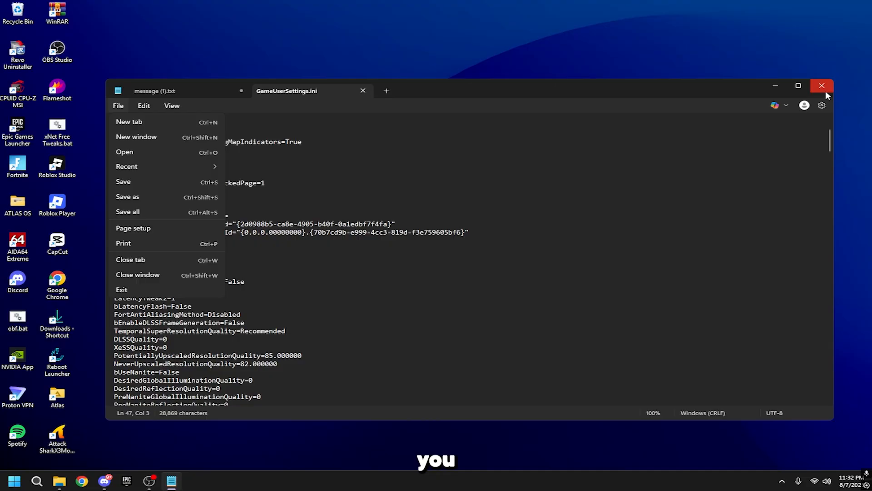
click(822, 86)
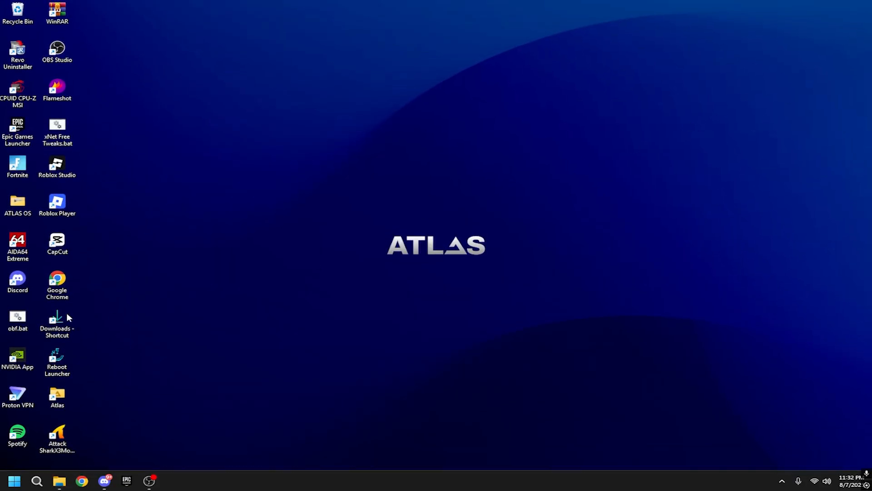
Search Windows for settings, confirm Game Mode is on and go to the Graphics settings page
click(14, 480)
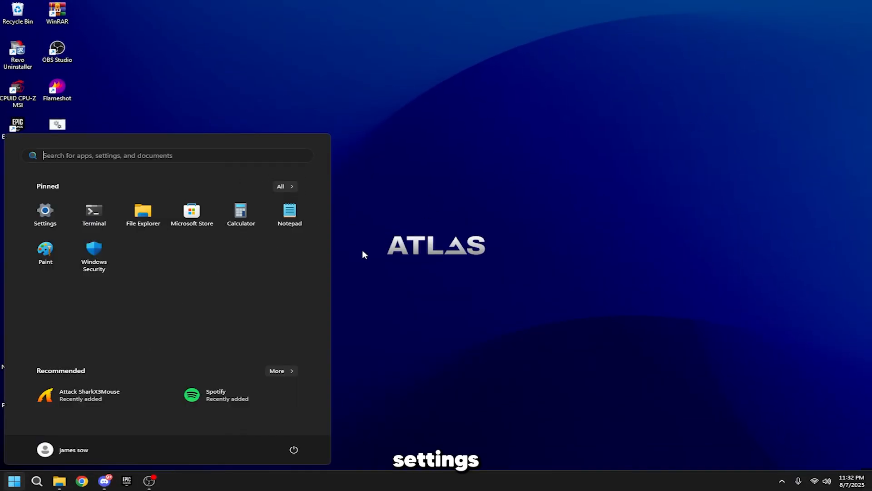
text(settings)
text(game)
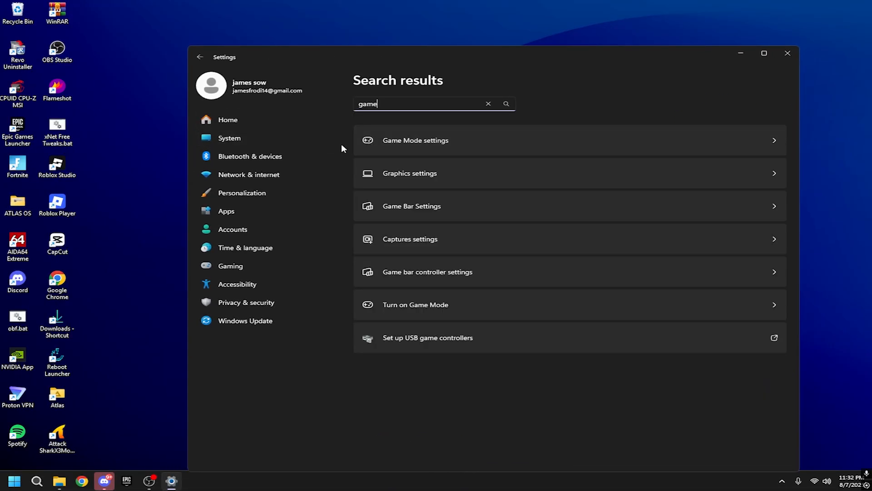
click(415, 140)
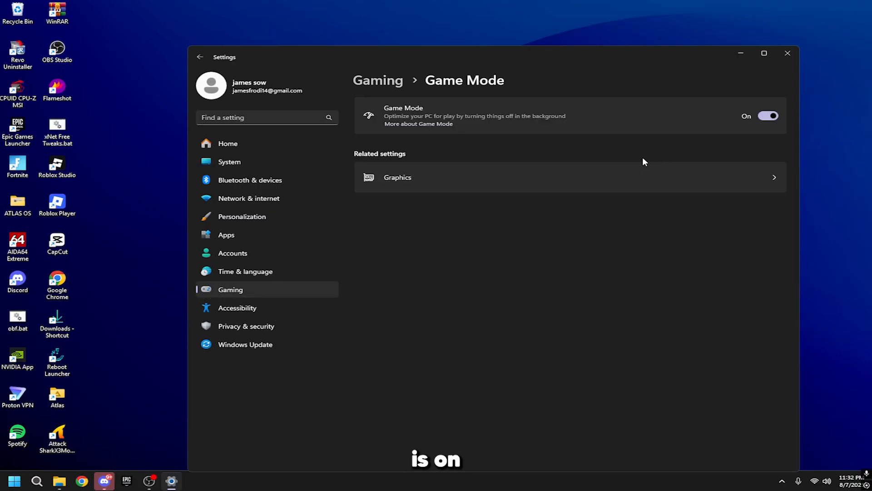
click(397, 177)
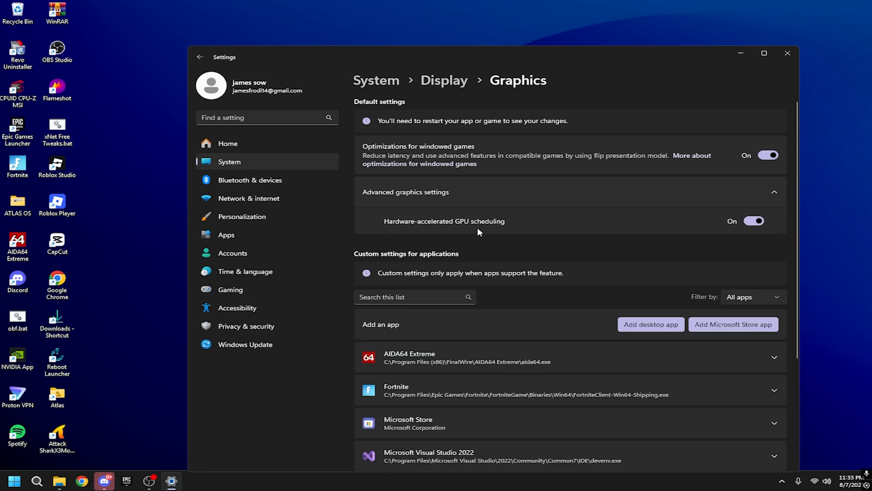
mouse_move(809, 319)
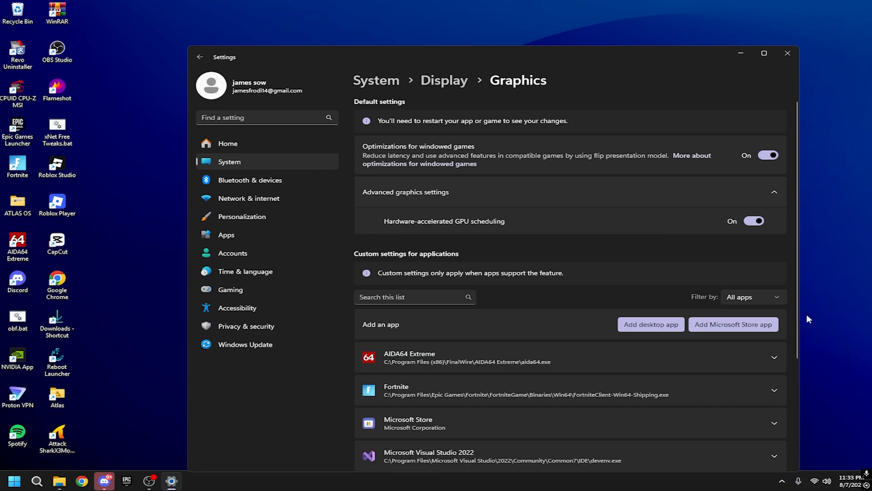
mouse_move(621, 255)
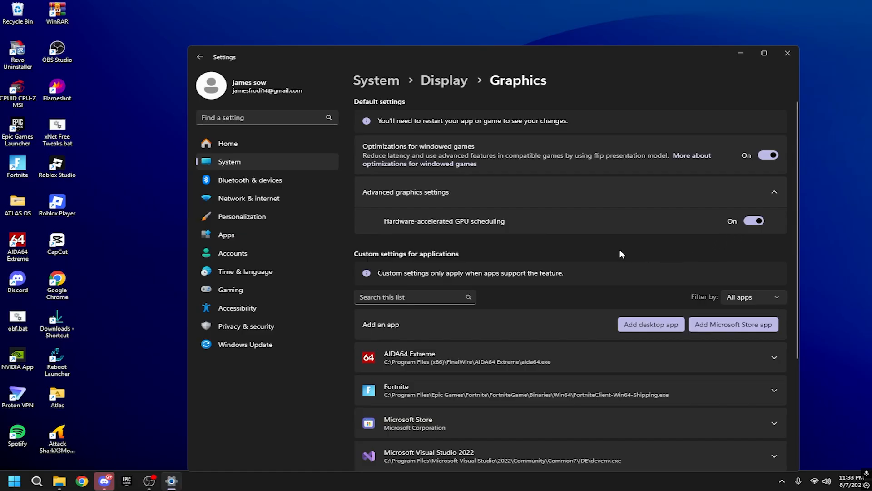
scroll(down, 3)
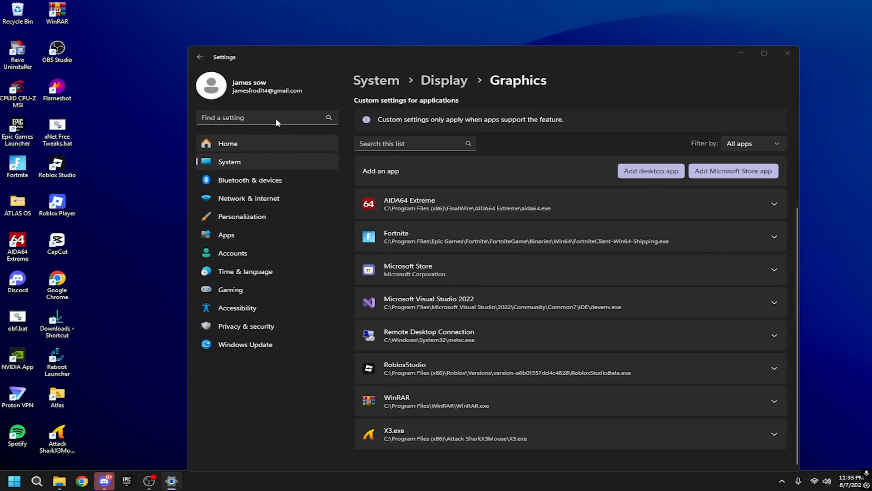
Add FortniteClient-Win64-Shipping.exe from Epic Games' Fortnite Binaries Win64 folder to custom graphics apps
click(650, 171)
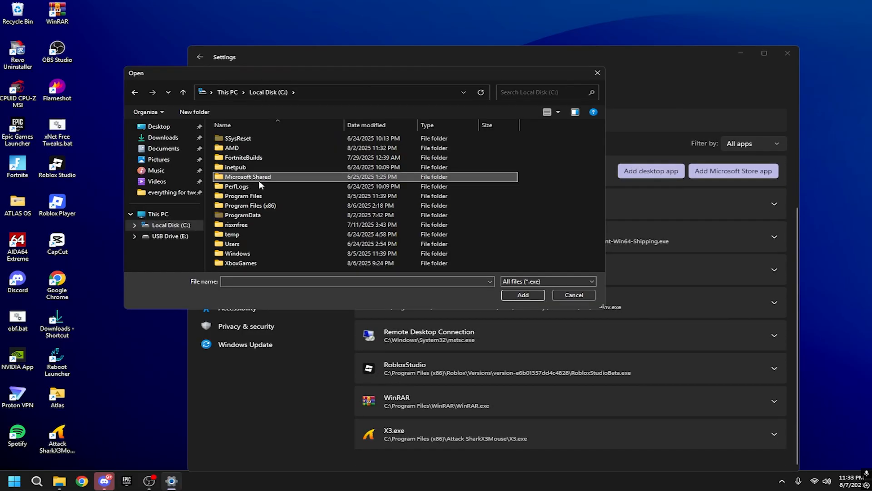
double_click(243, 196)
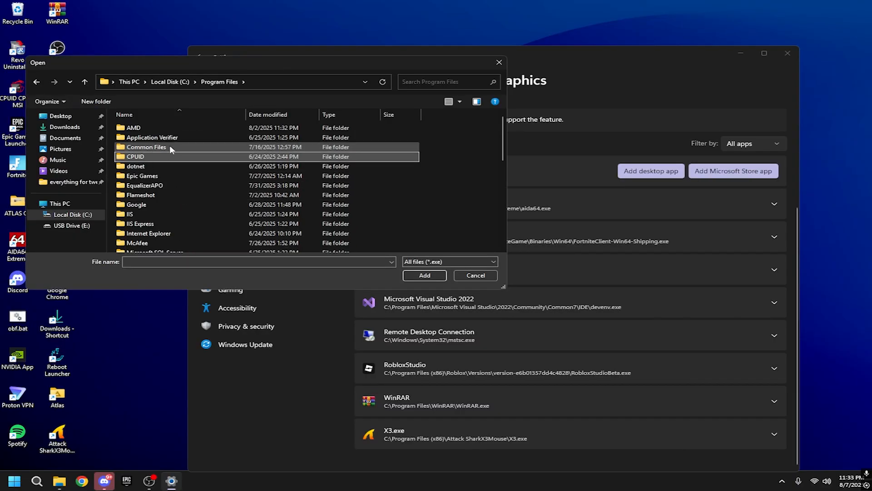
double_click(141, 175)
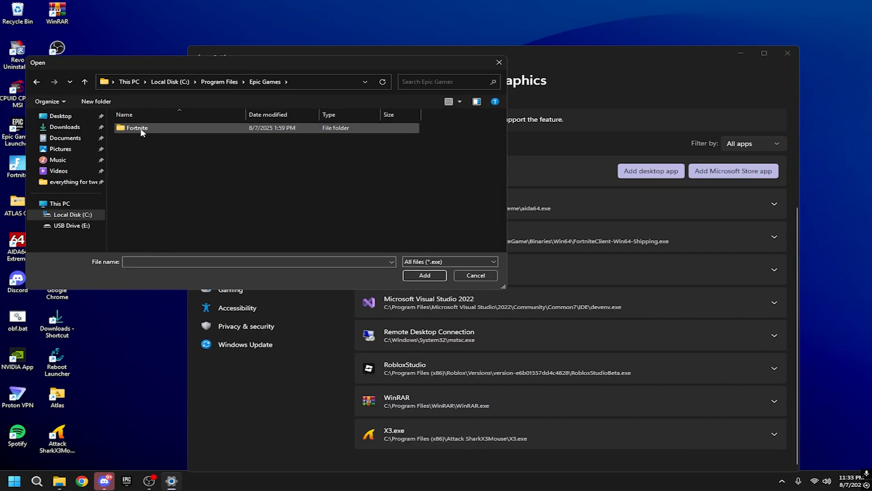
double_click(137, 127)
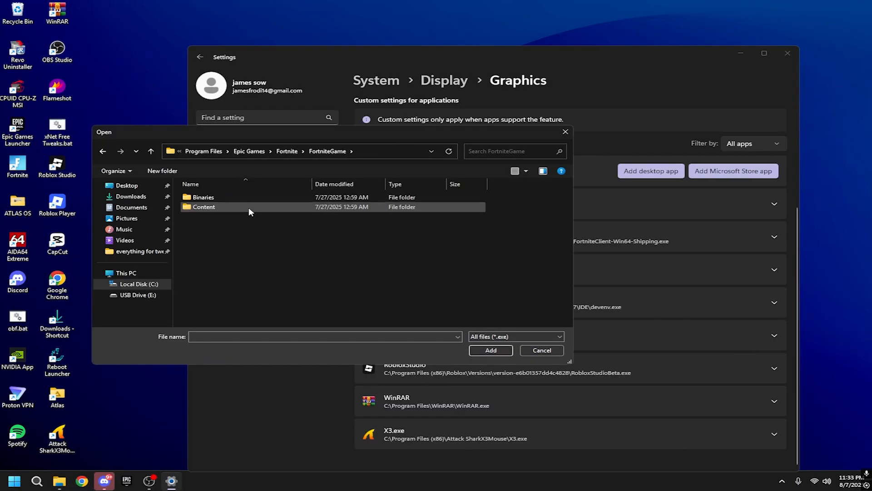
double_click(204, 196)
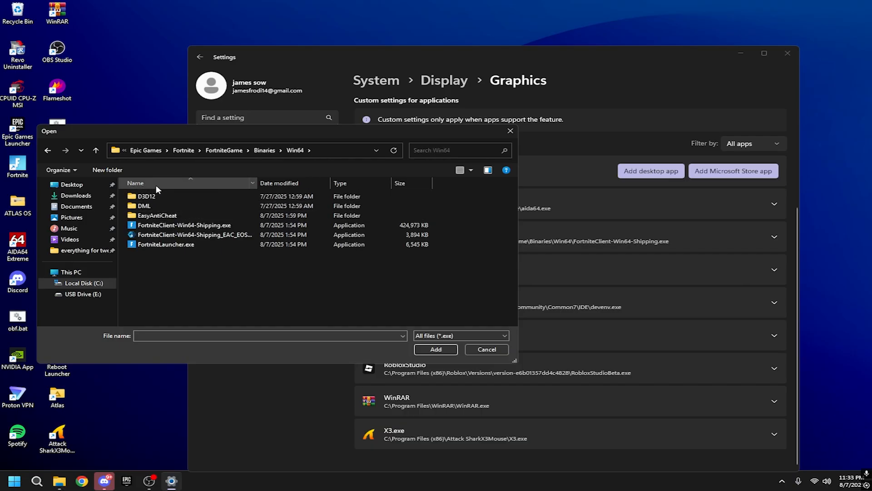
click(184, 225)
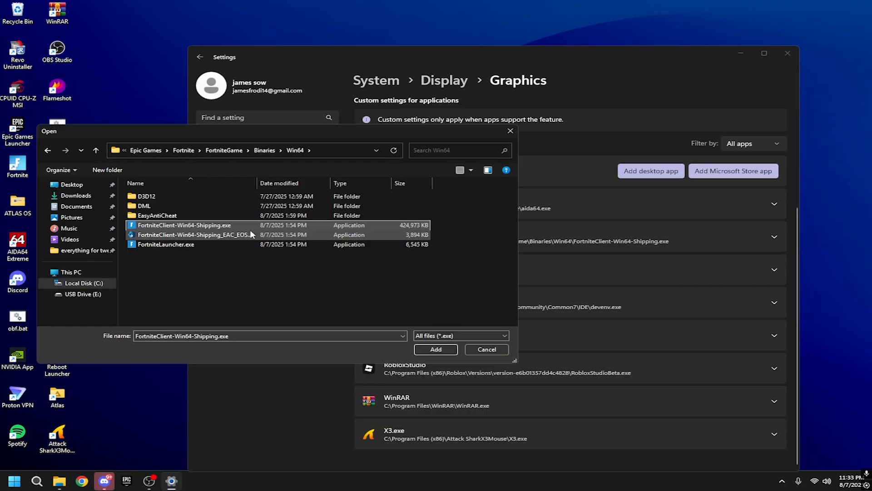
click(436, 349)
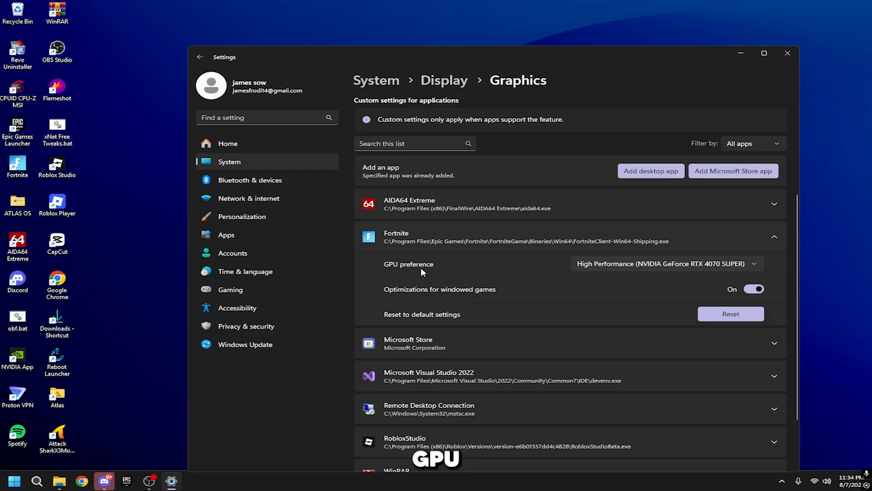
Keep Fortnite's GPU preference on High Performance NVIDIA GeForce RTX 4070 SUPER and close Settings
click(665, 264)
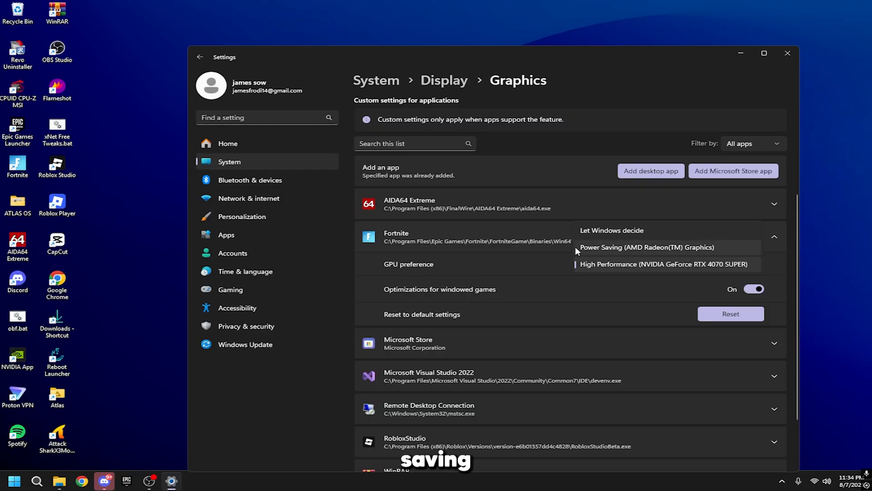
click(664, 263)
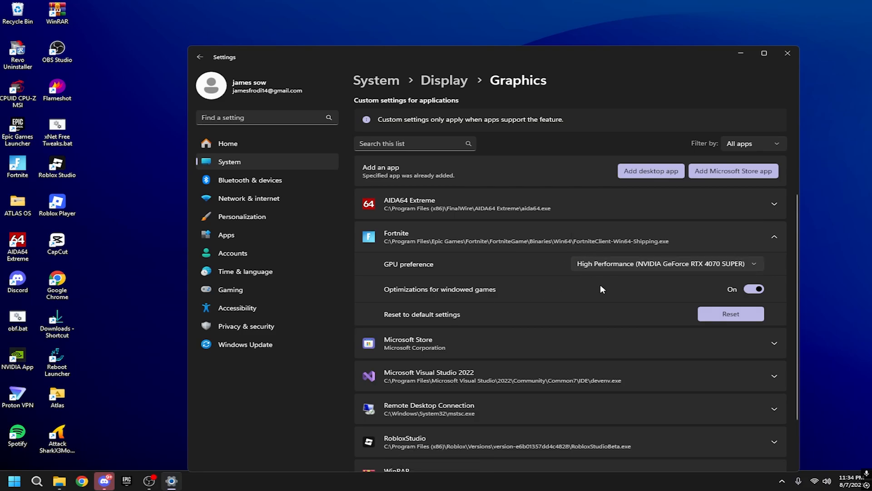
mouse_move(403, 310)
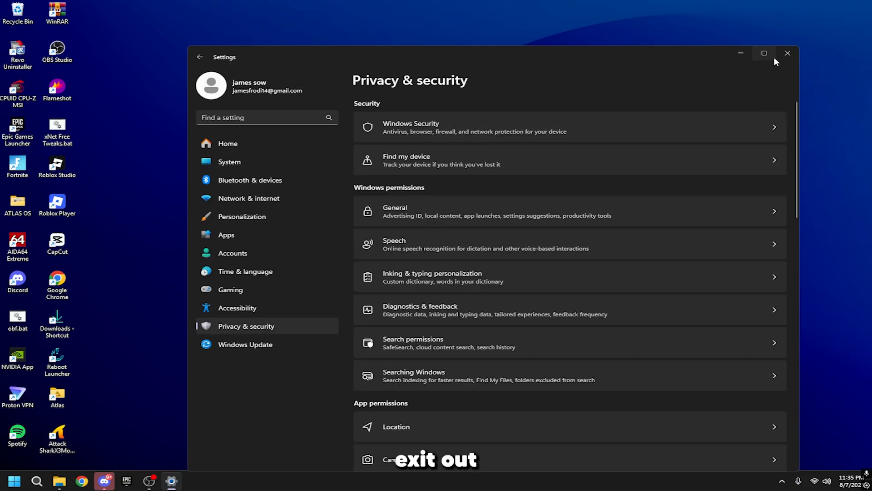
click(787, 53)
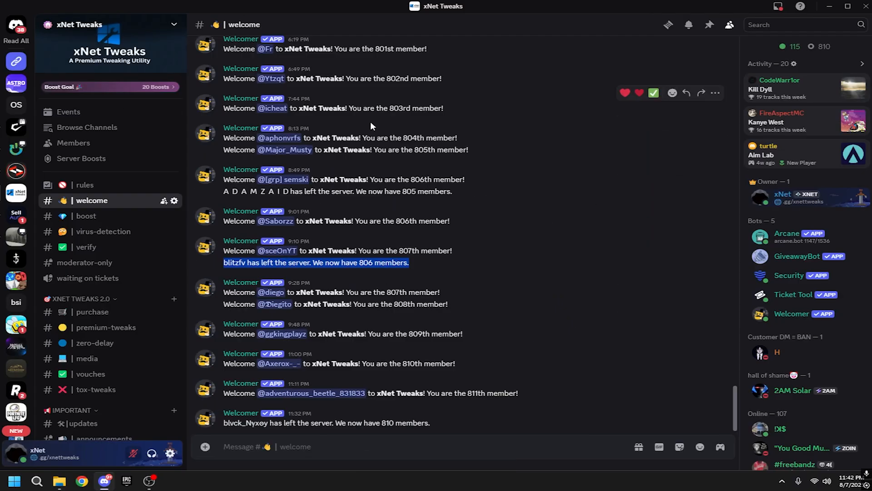
mouse_move(212, 394)
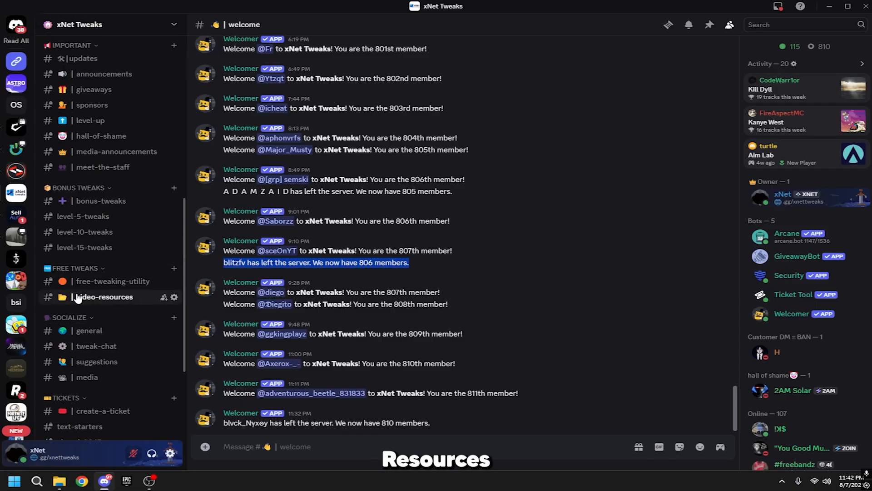
Open the video-resources channel in the xNet Tweaks Discord server
click(104, 296)
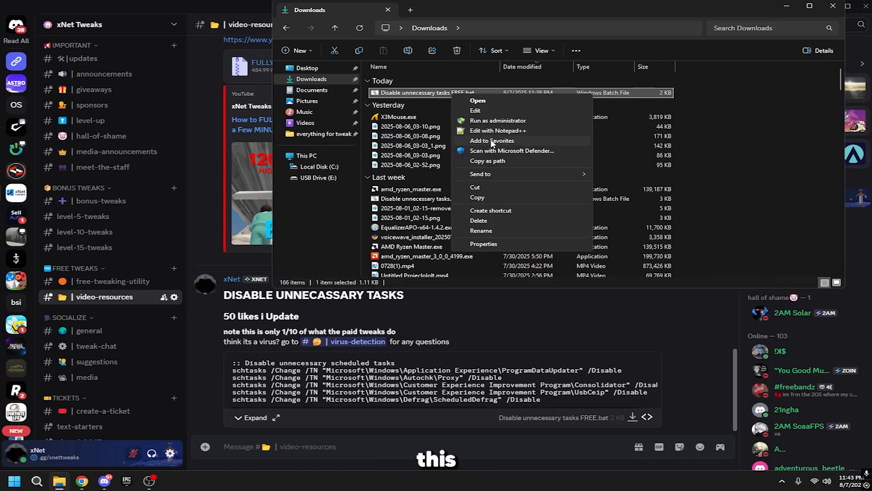
mouse_move(493, 132)
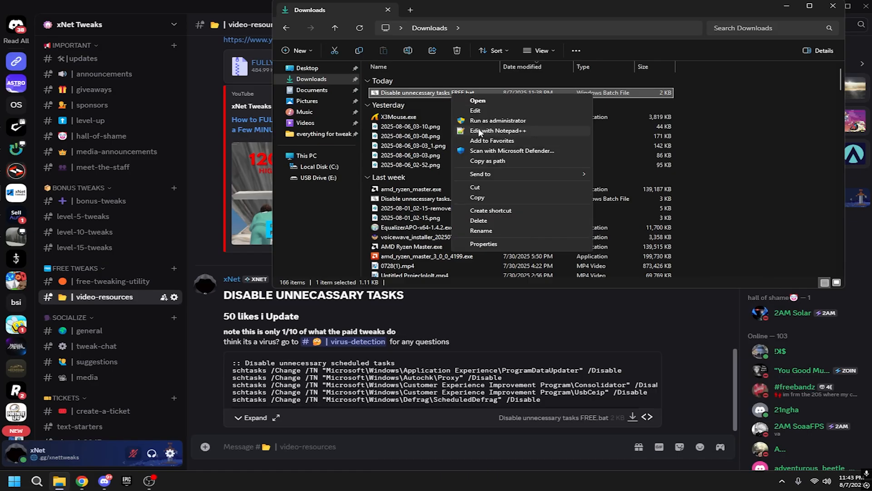
Open Disable unnecessary tasks FREE.bat for editing in Notepad++
click(499, 130)
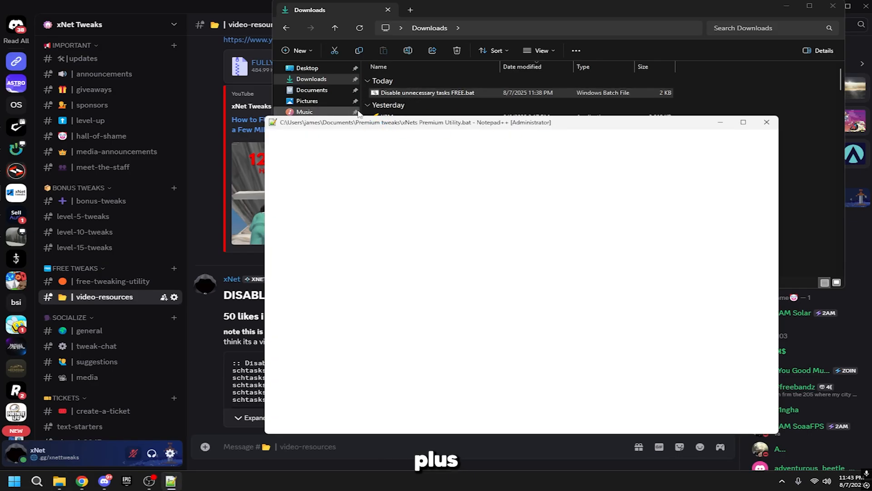